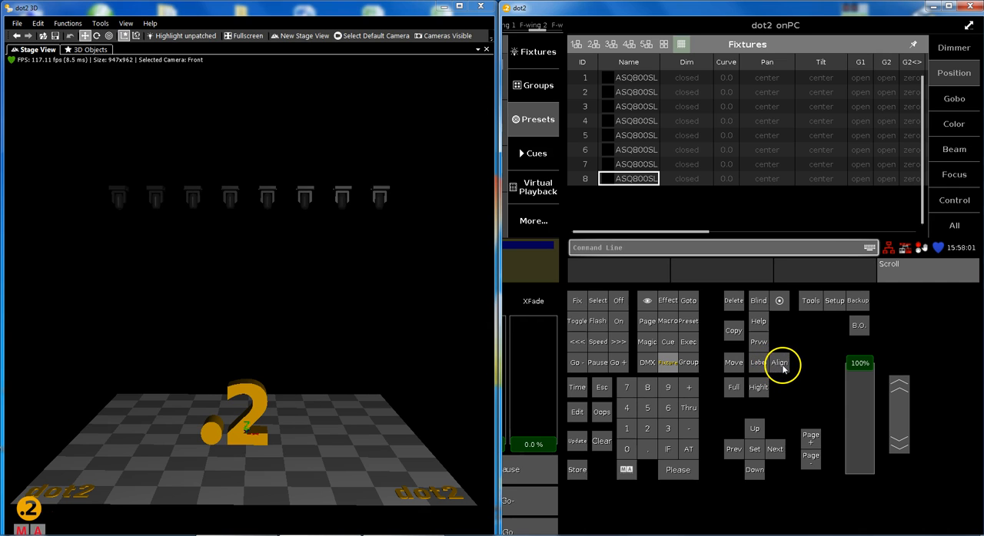
mouse_move(778, 363)
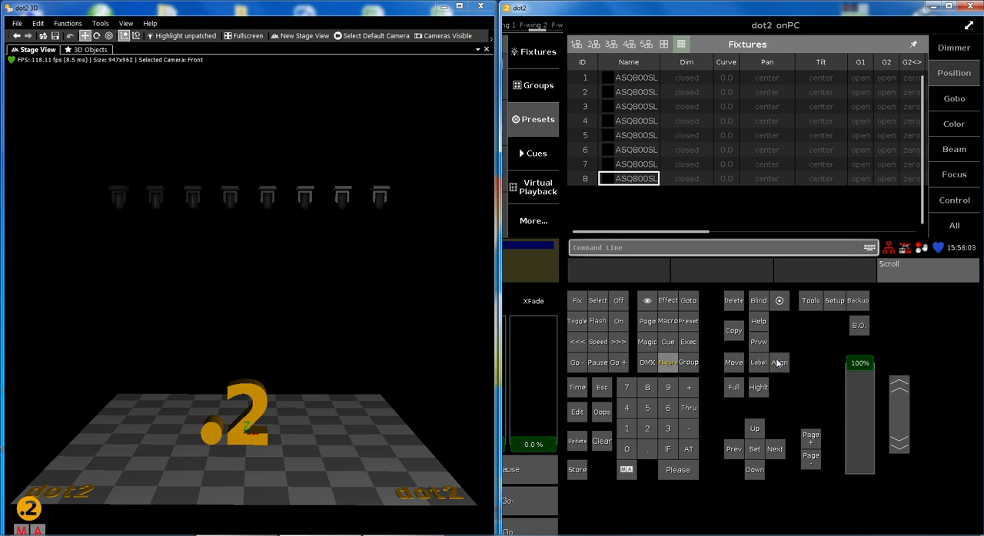
mouse_move(777, 368)
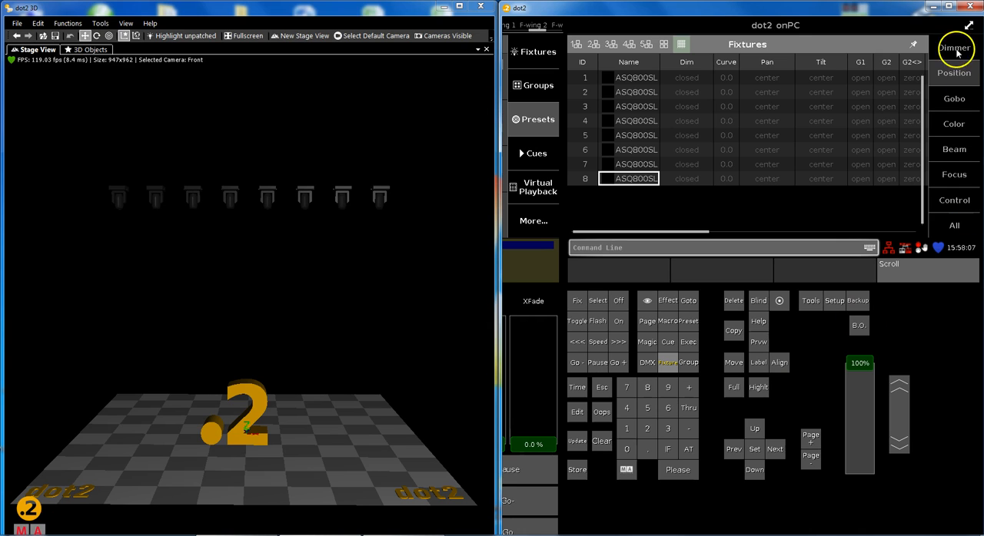
mouse_move(803, 344)
text(At)
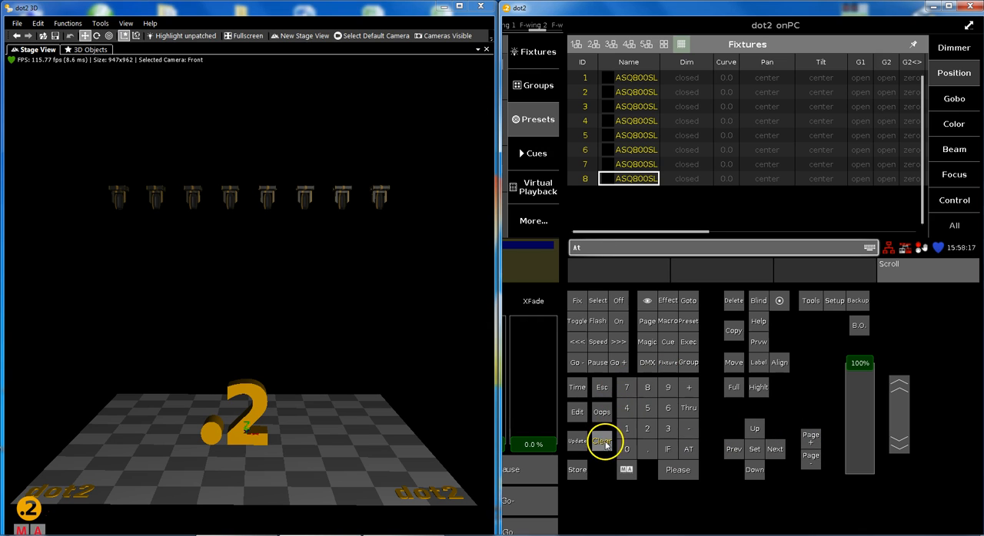
Confirm the selection of fixtures 1 thru 8 and switch Align on.
click(602, 439)
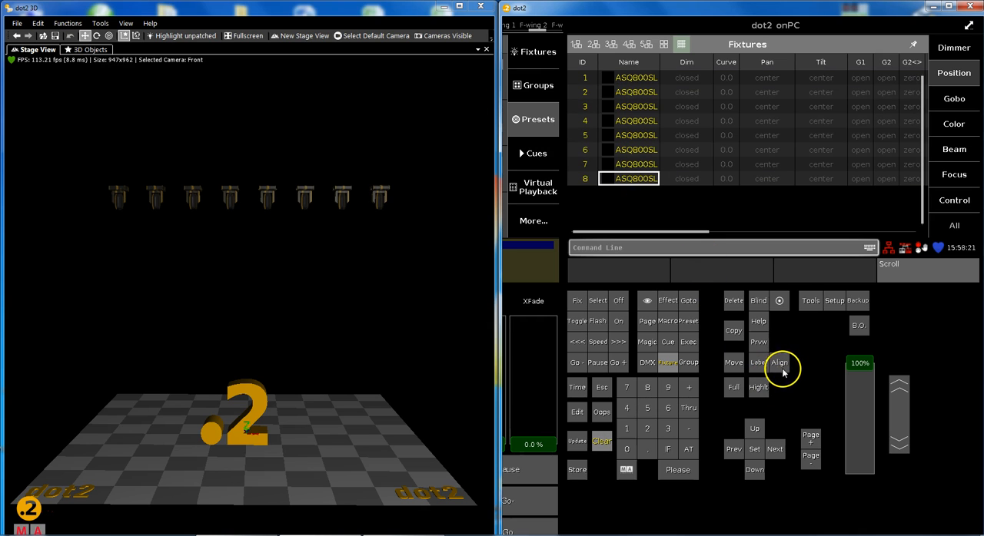
click(778, 363)
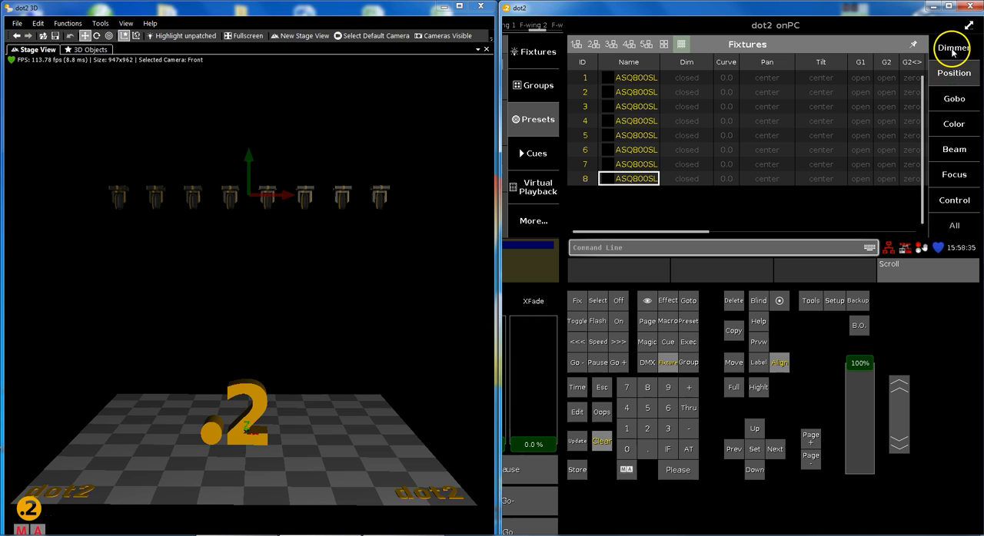
In the Dimmer preset, cycle Align modes and zero the dimmers so the fan fades left-bright to right-dark.
click(953, 48)
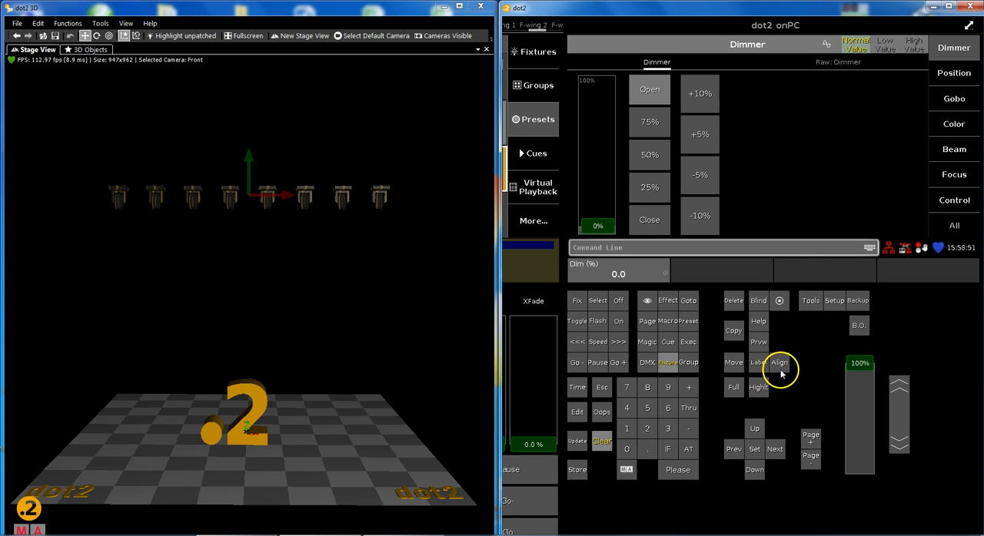
click(778, 363)
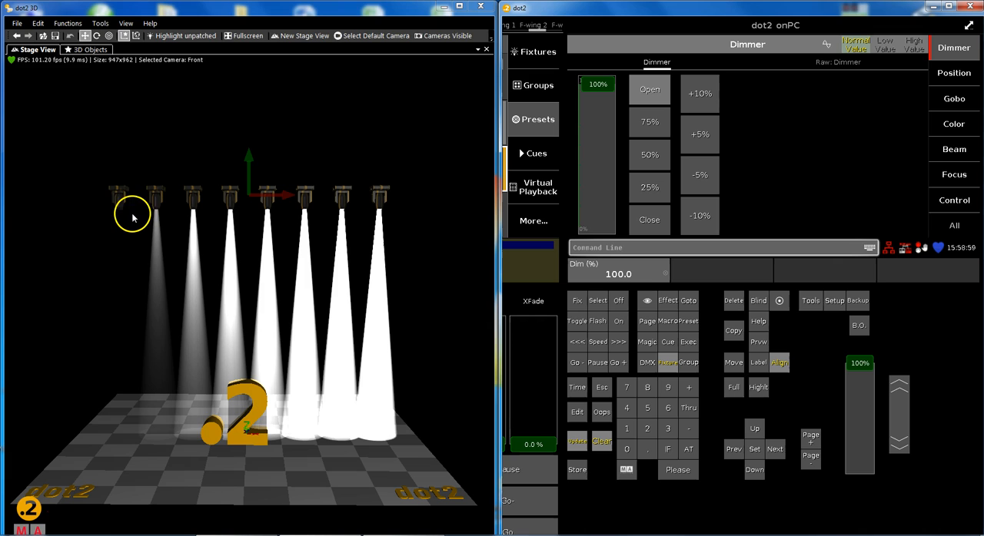
mouse_move(375, 274)
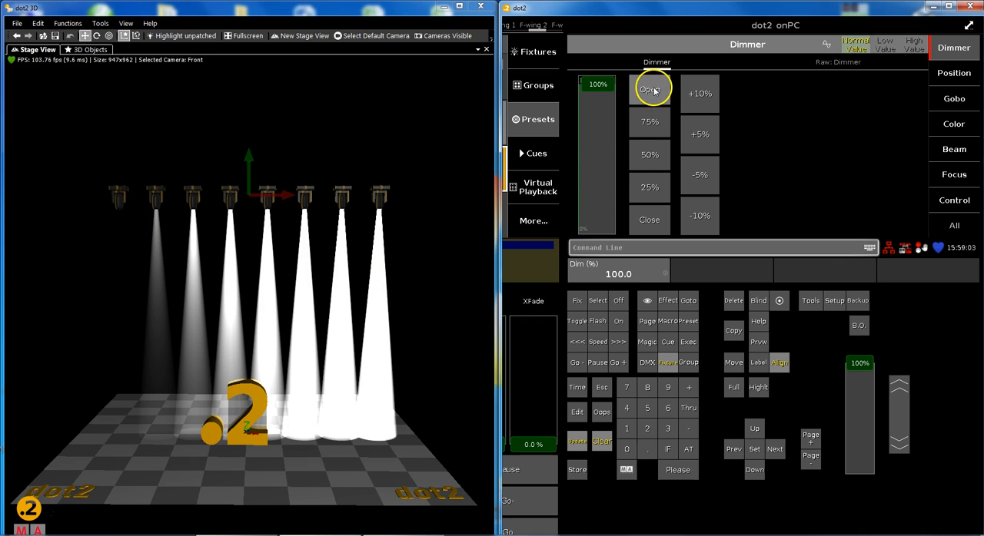
click(649, 220)
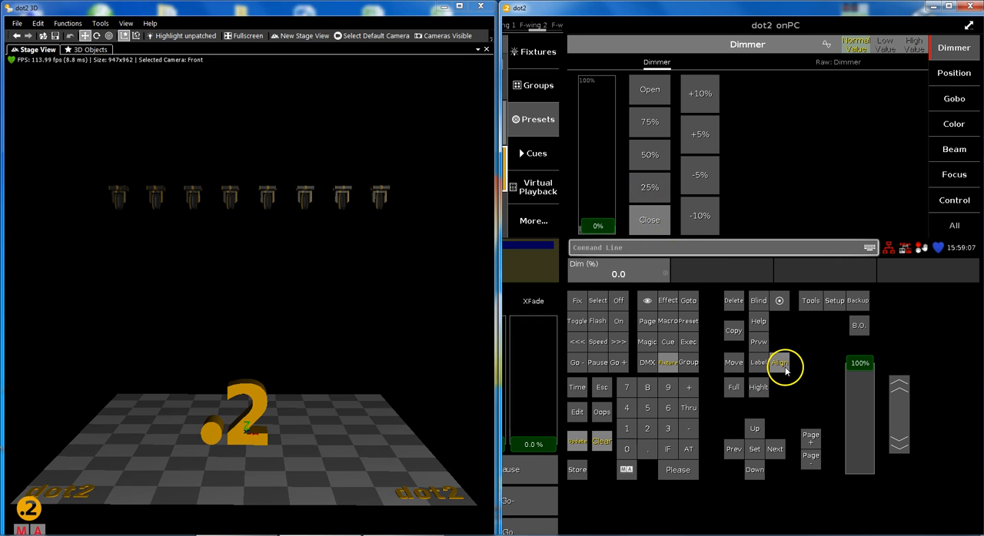
click(778, 362)
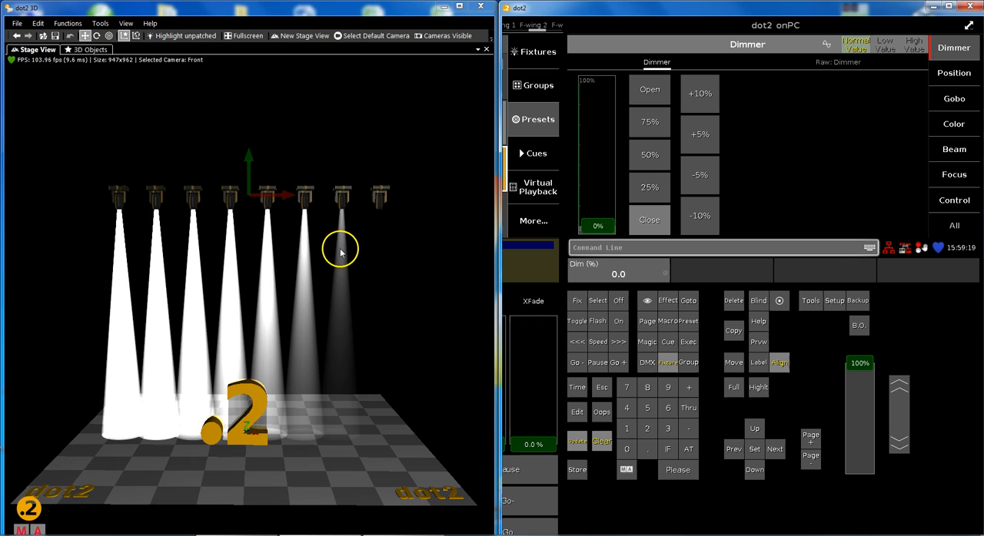
Set all dimmers to 50% and try a one-sided fan with the dimmer fader, ending back at an even level.
click(649, 153)
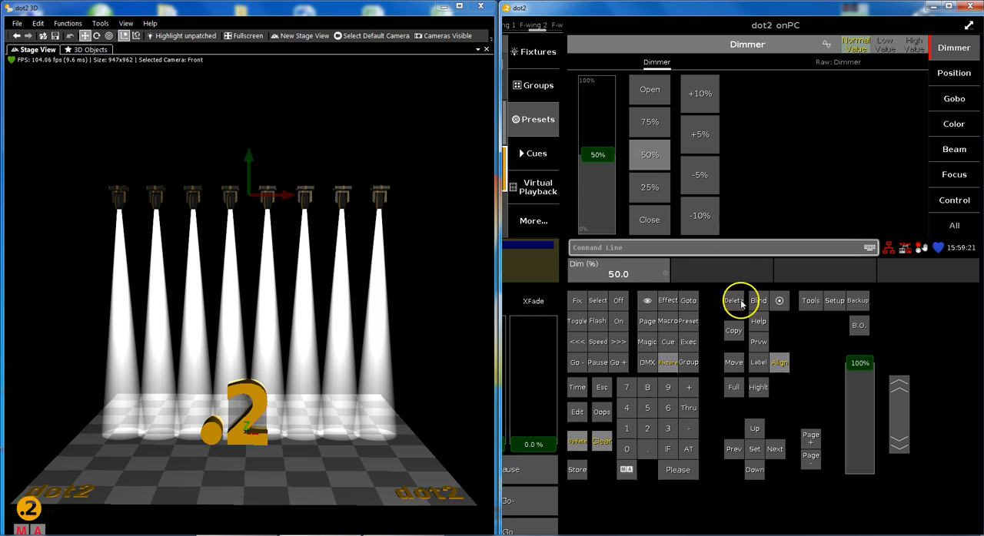
click(779, 363)
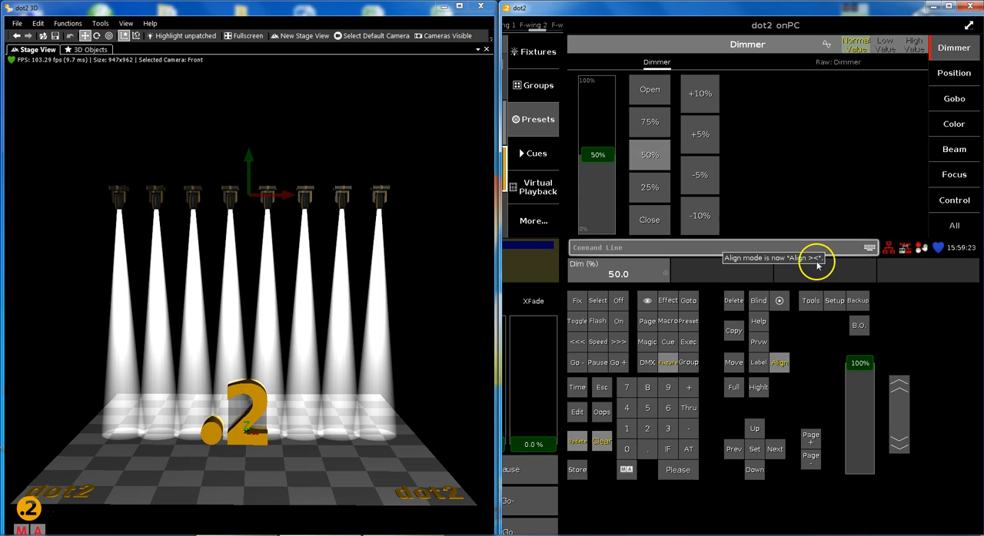
mouse_move(356, 239)
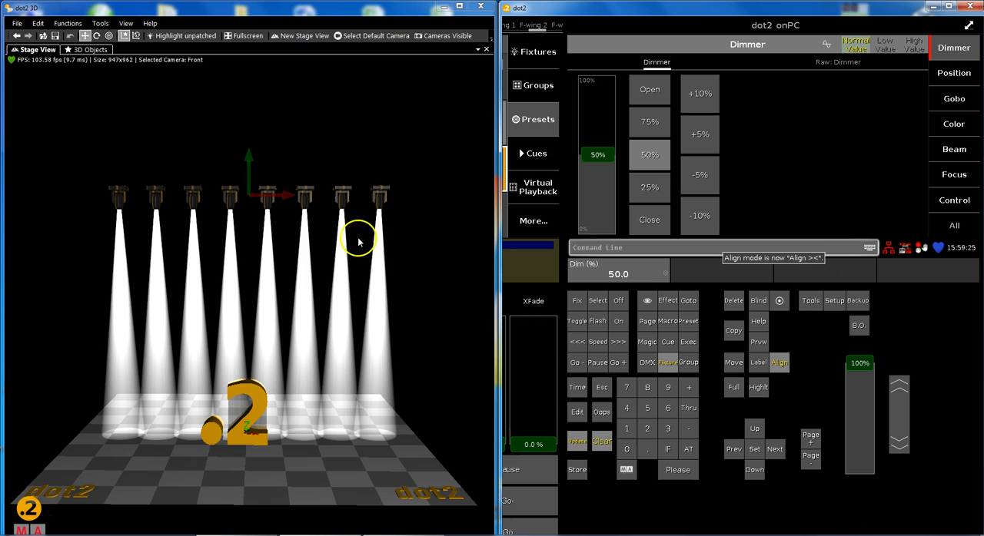
drag(598, 153, 598, 160)
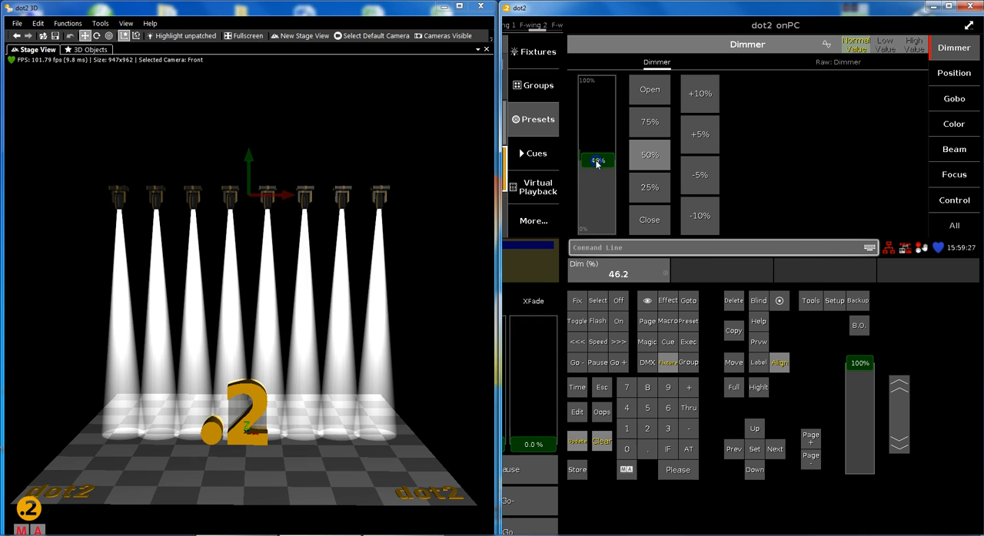
drag(598, 160, 598, 101)
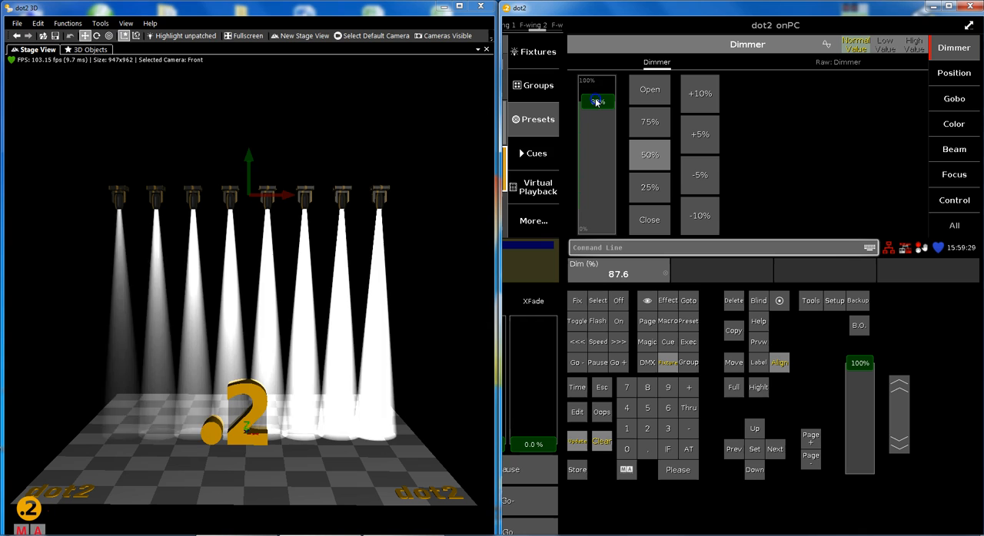
drag(597, 102, 597, 224)
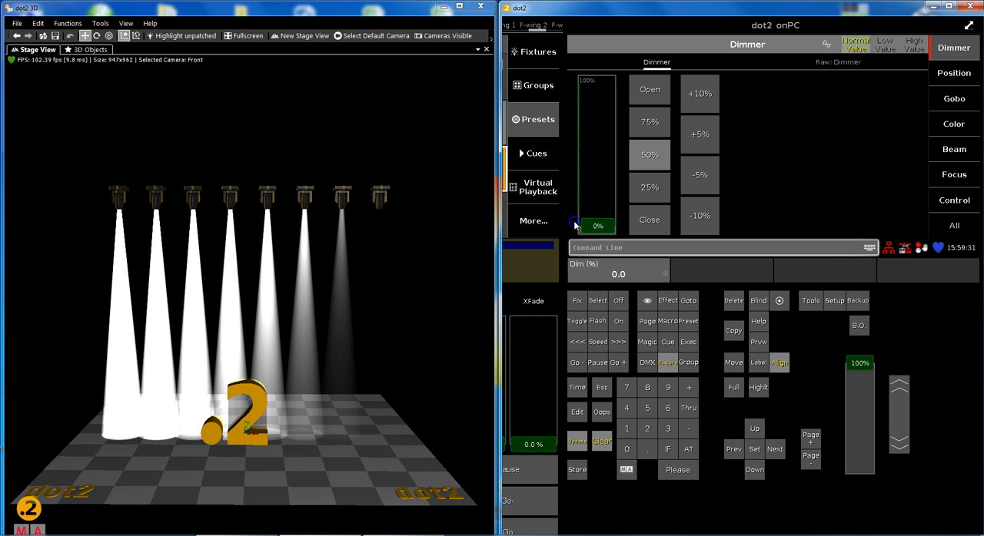
drag(597, 224, 596, 158)
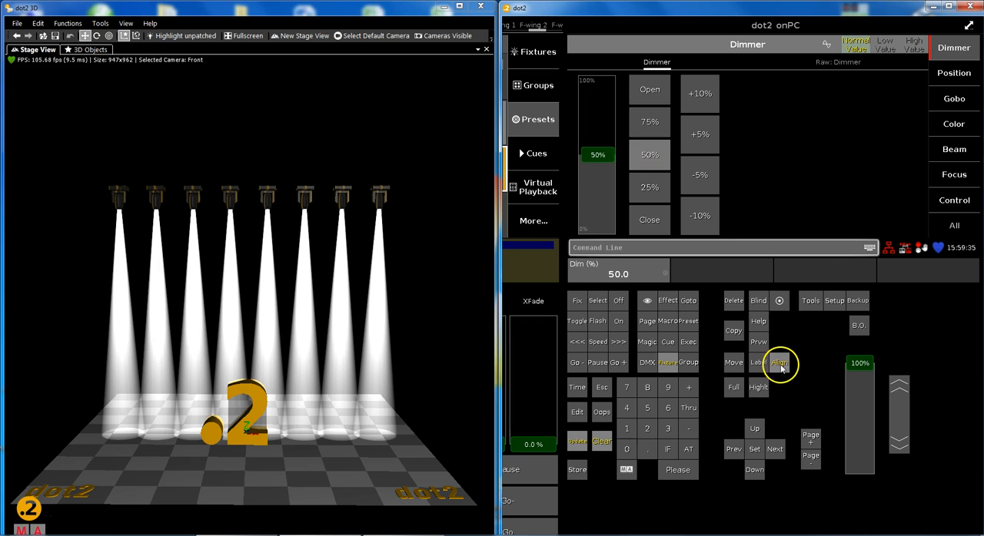
Switch to the symmetric Align >< mode and dim the middle fixtures while the edges stay bright.
click(778, 363)
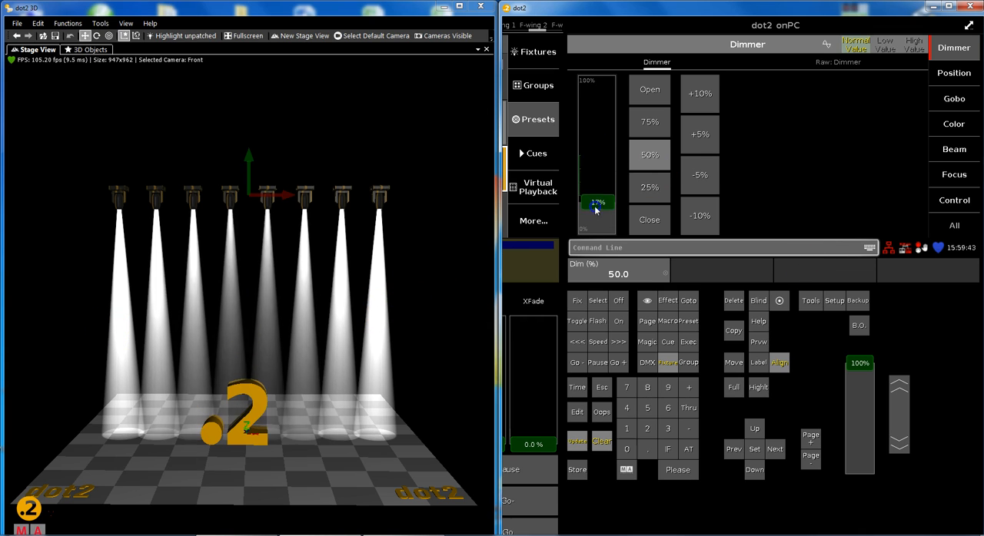
drag(597, 202, 597, 83)
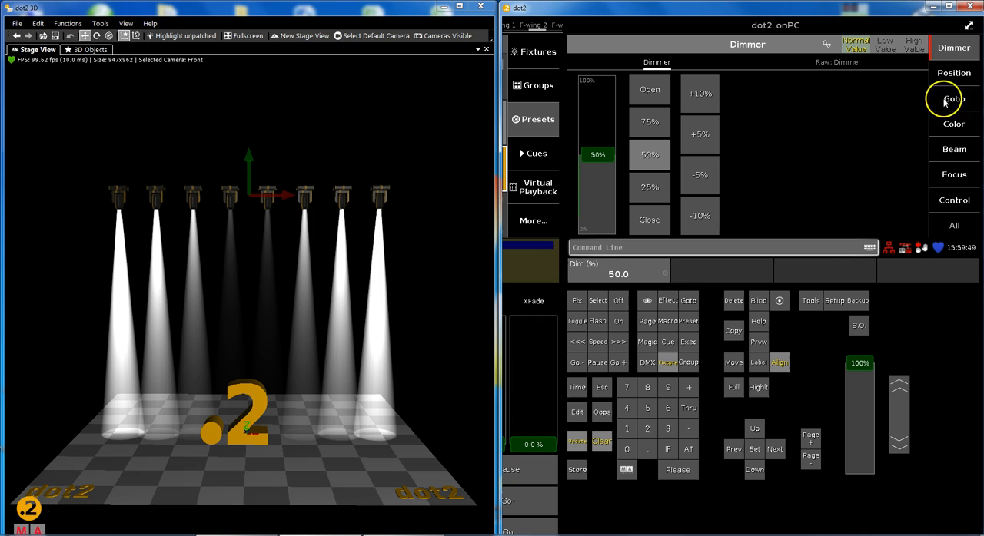
mouse_move(630, 144)
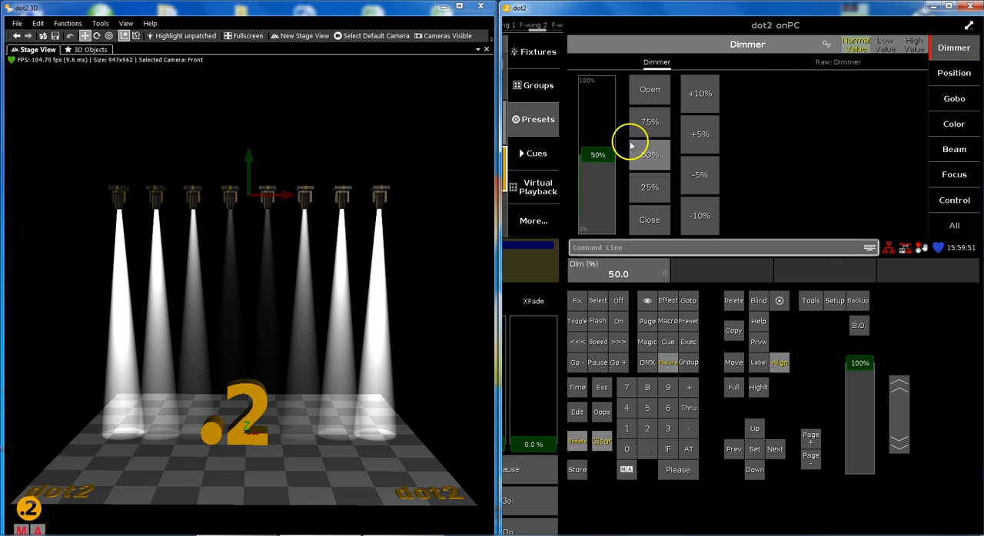
Set dimmers to 75%, go to Position and choose the centre-outward Align <> mode.
click(648, 121)
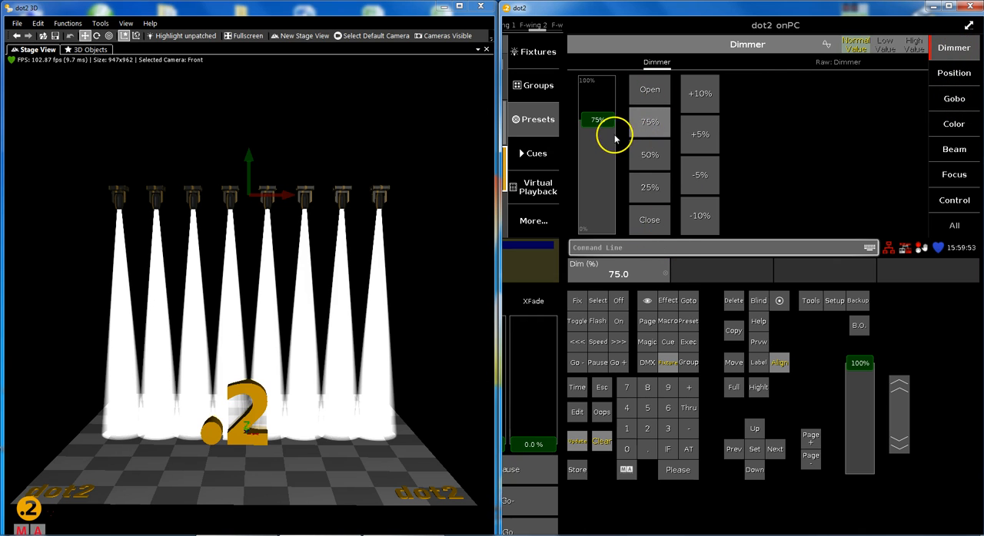
click(953, 73)
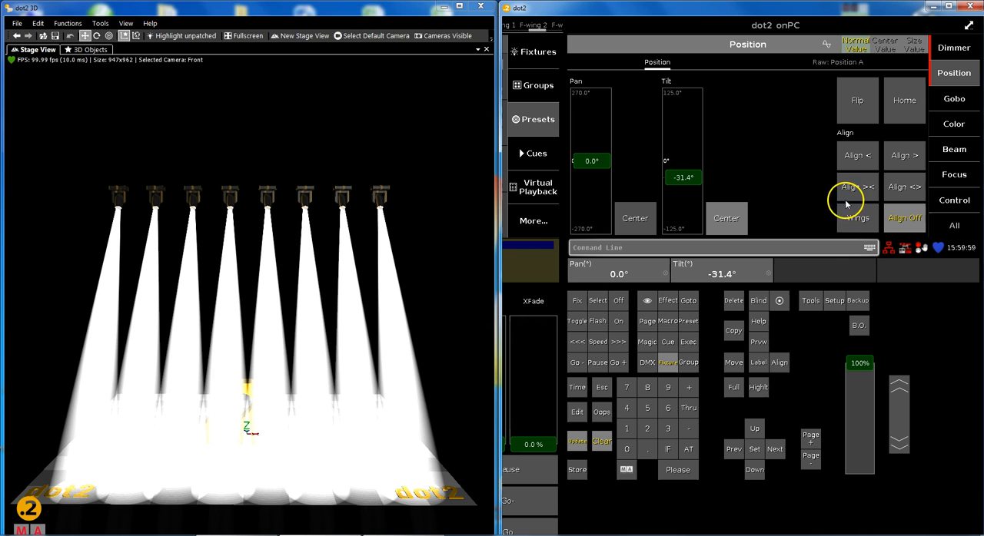
mouse_move(898, 412)
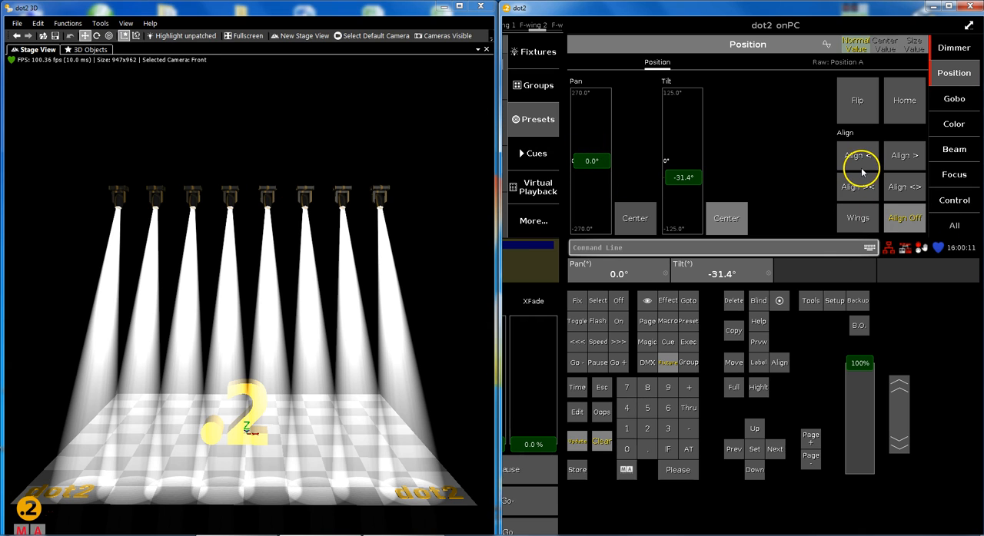
click(857, 188)
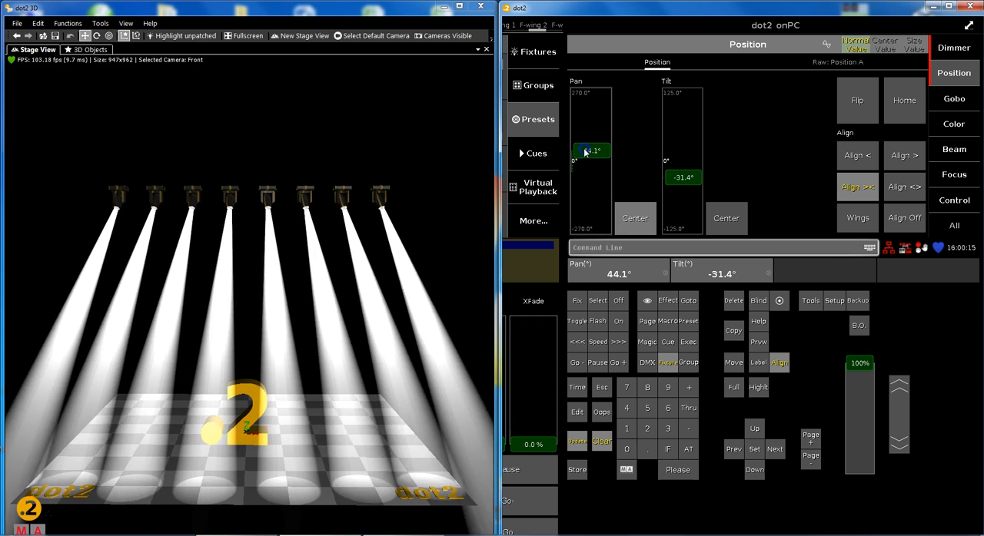
Fan the pan so the beams spread outward, converge centre stage, then return nearly straight down.
drag(590, 151, 590, 146)
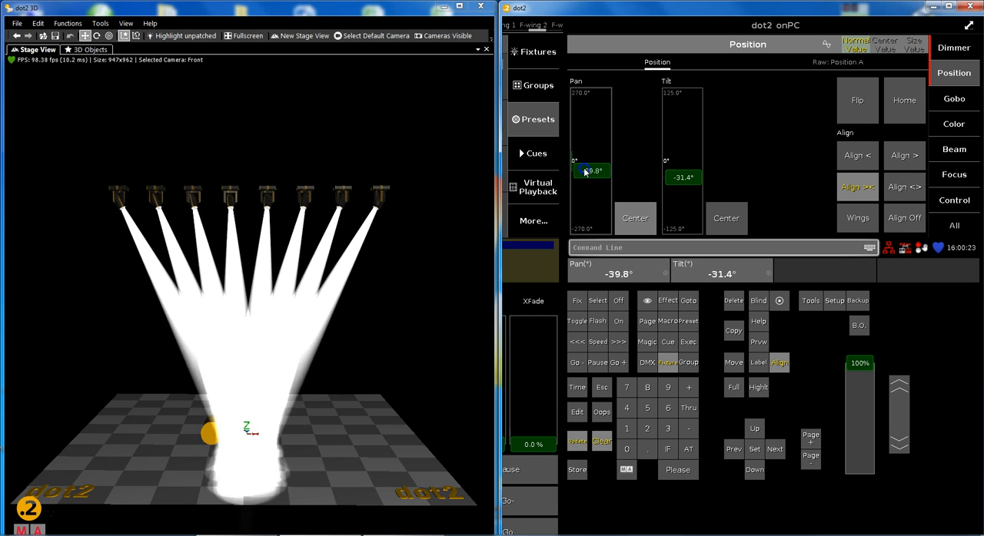
drag(590, 171, 590, 163)
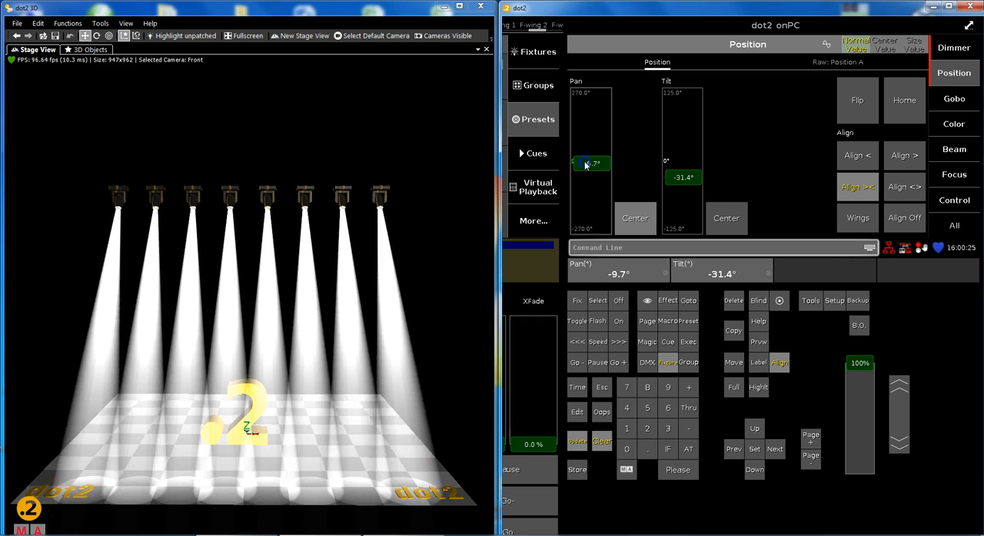
drag(590, 163, 590, 178)
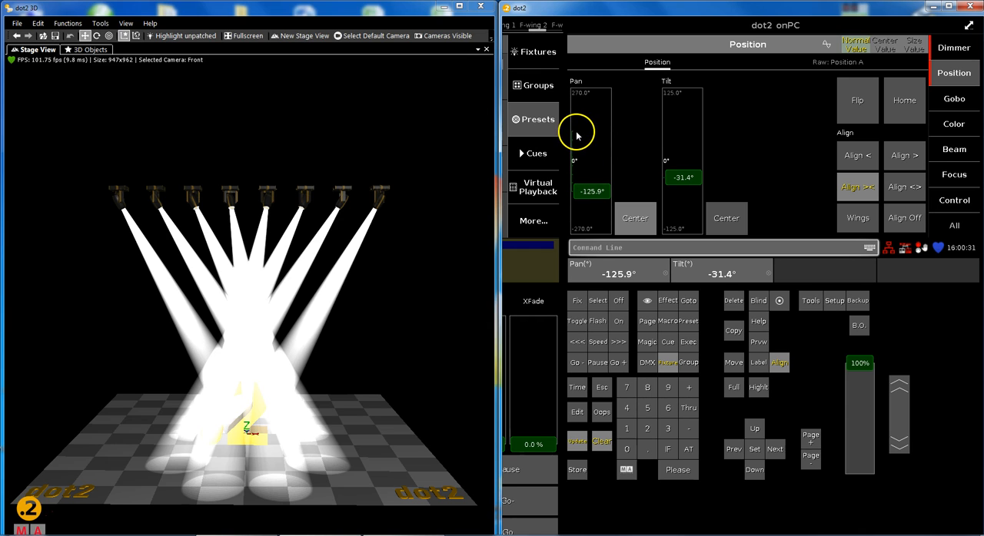
mouse_move(577, 194)
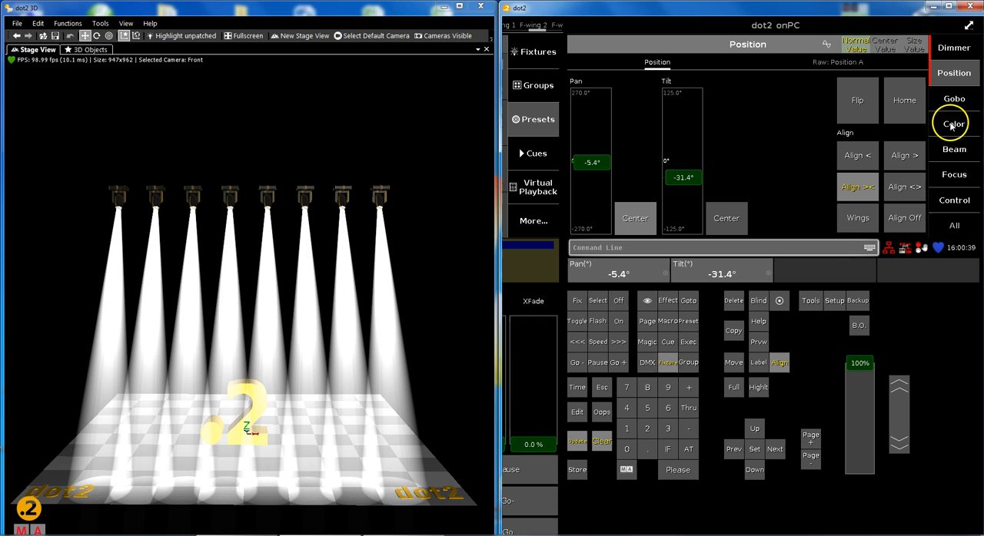
click(953, 123)
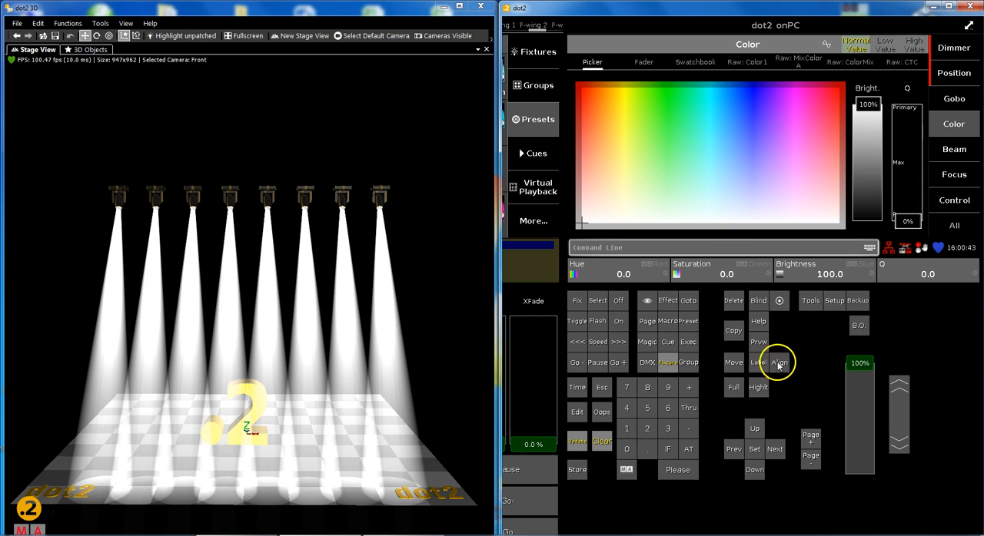
With Align off make every beam red, then turn Align back on.
click(584, 90)
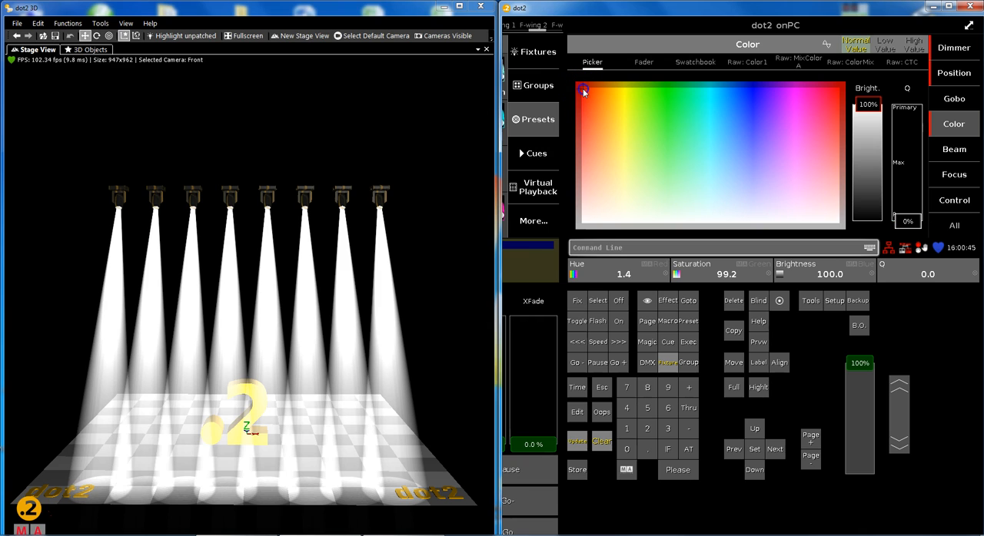
click(585, 91)
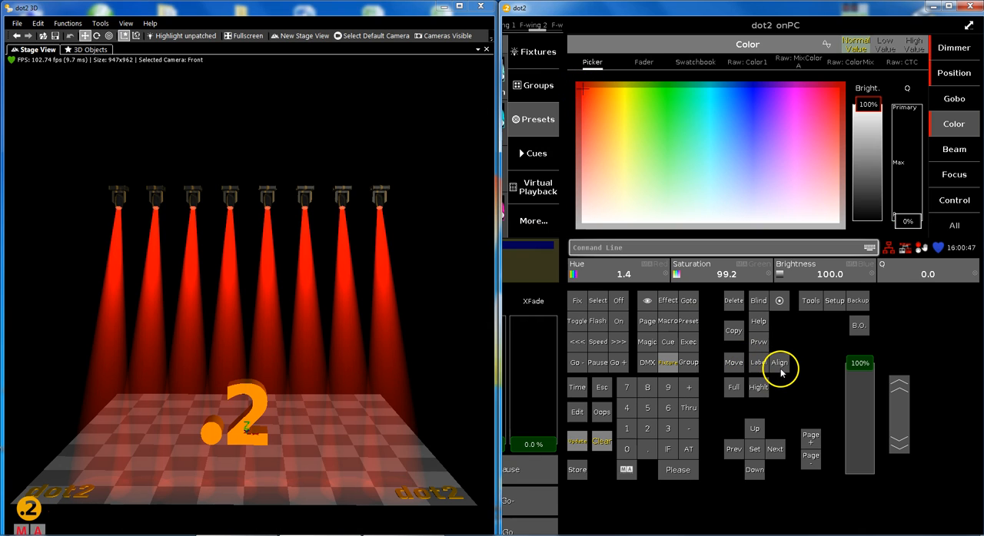
mouse_move(720, 338)
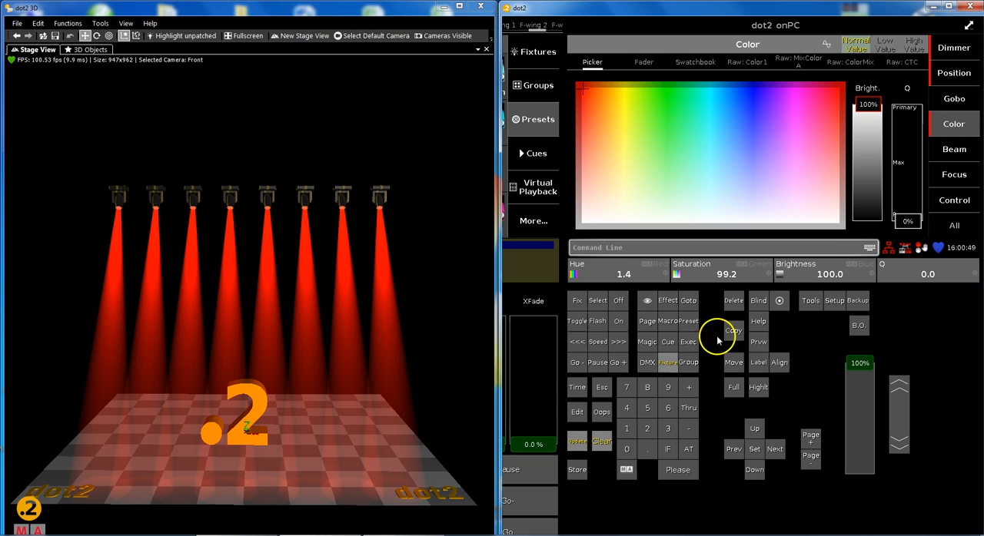
click(778, 363)
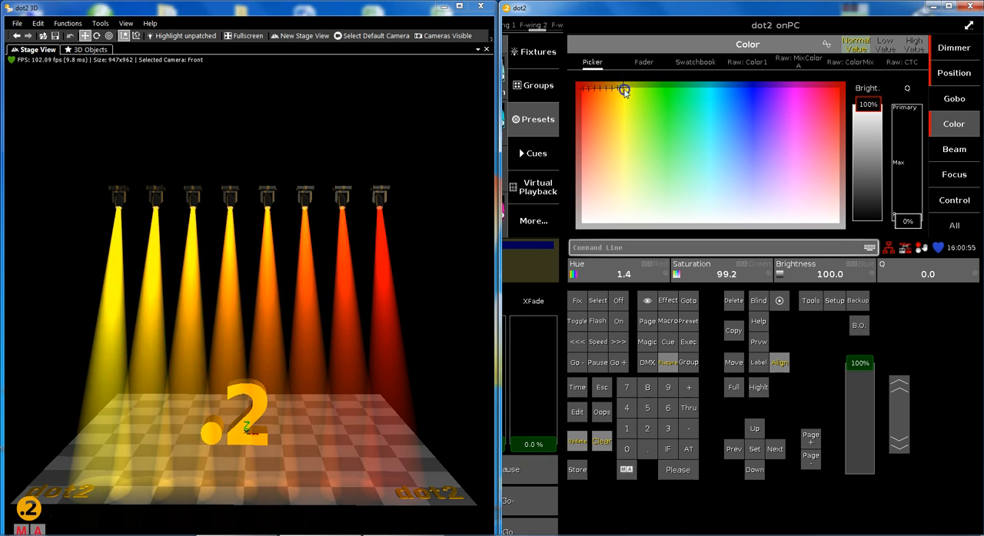
Fan the hue from yellow on the left to red on the right, then switch Align off.
drag(623, 91, 833, 91)
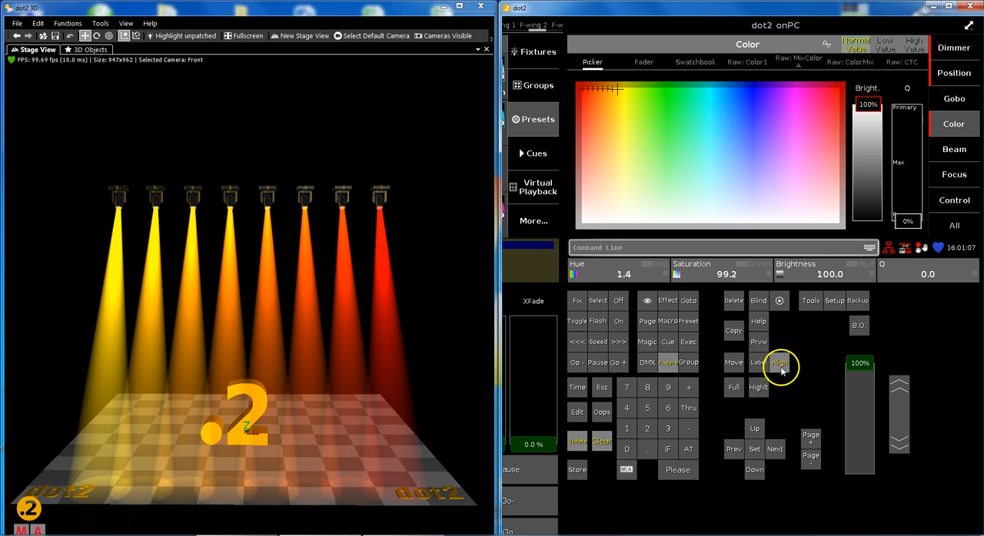
click(777, 363)
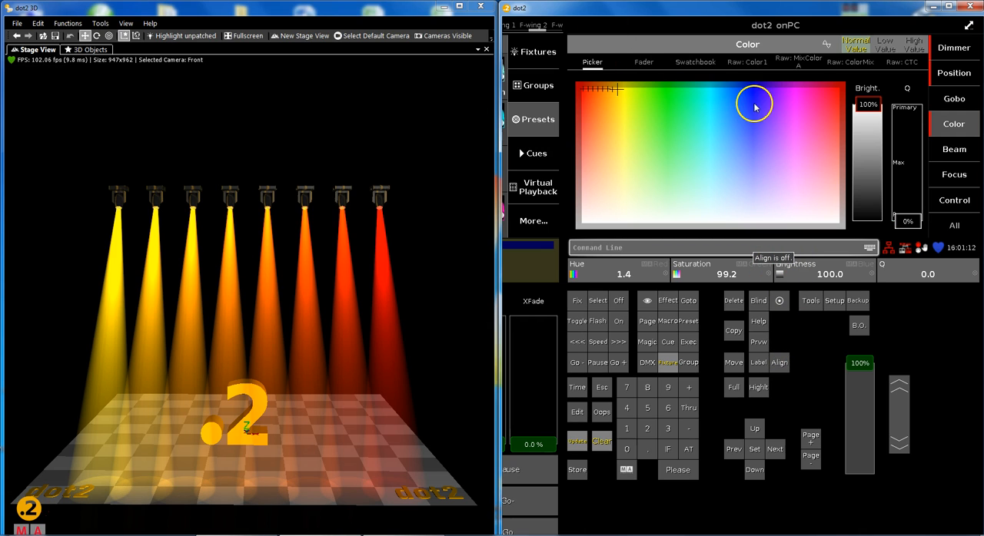
Make every beam blue, set Align < and fan the colour from white to blue across fixtures.
click(778, 183)
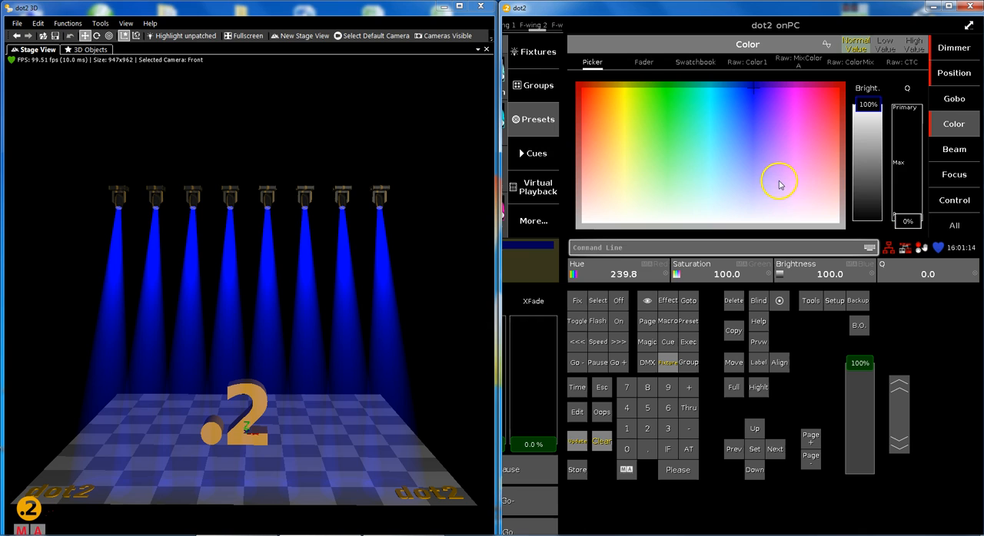
mouse_move(747, 215)
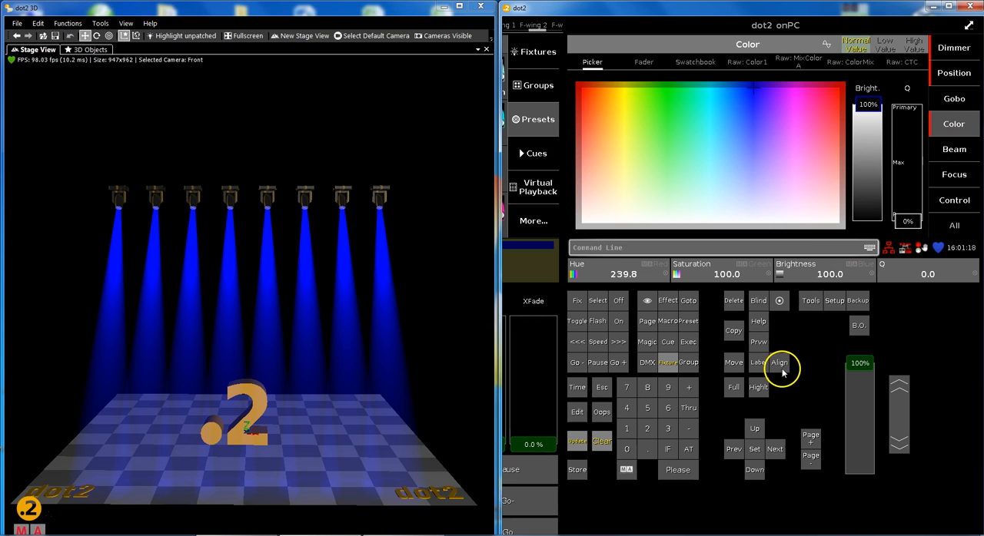
click(777, 363)
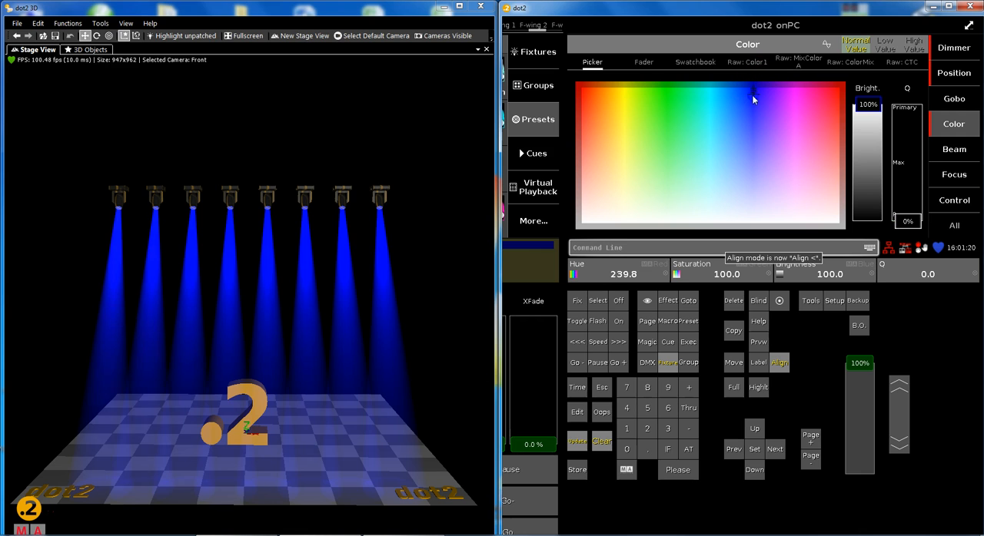
drag(753, 100, 753, 206)
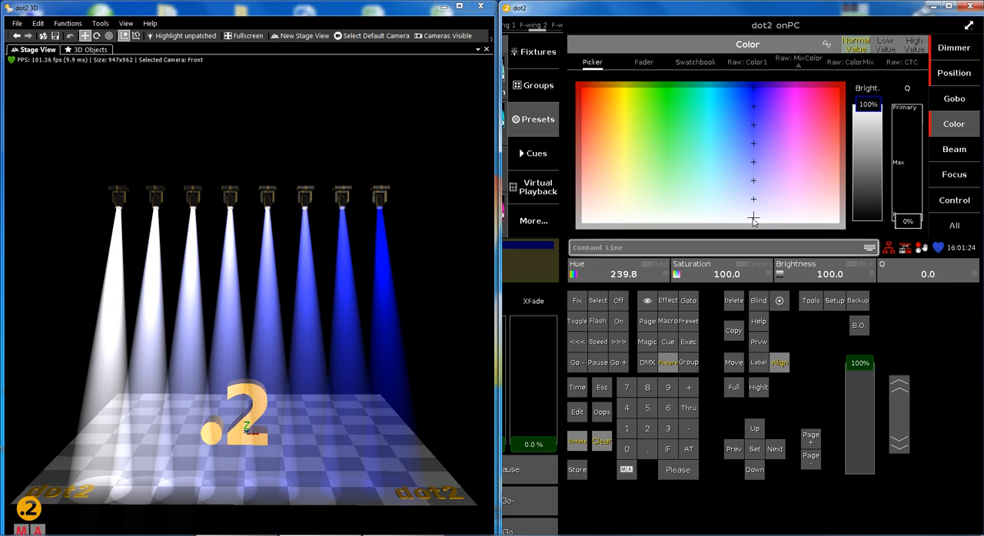
Widen the fan into a multicolour spread, then turn Align off and set all beams back to white.
drag(753, 218, 598, 182)
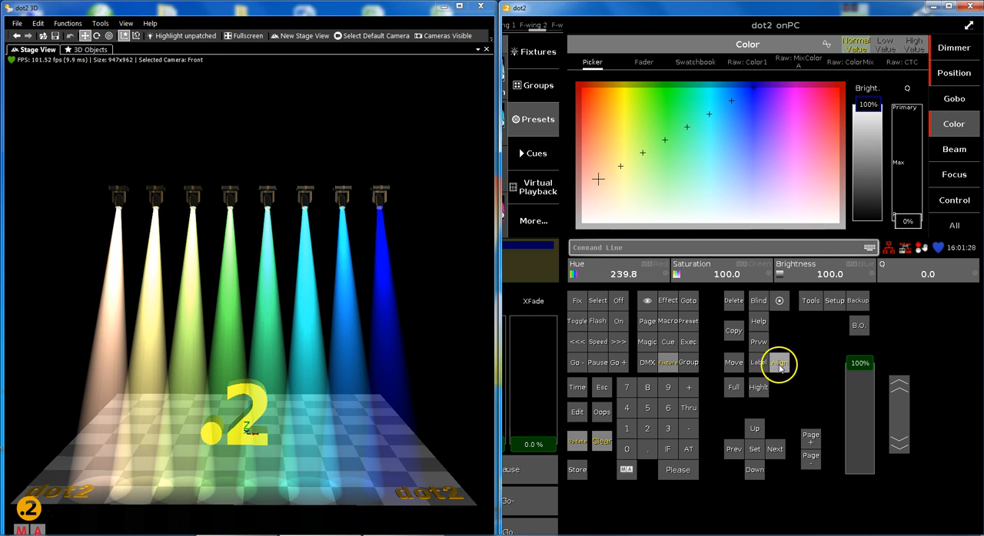
click(778, 363)
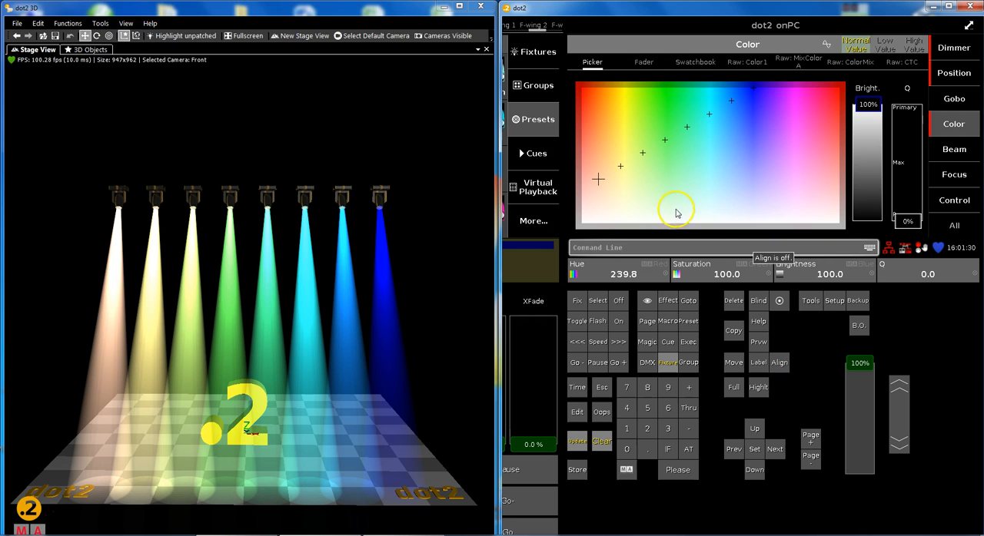
click(673, 221)
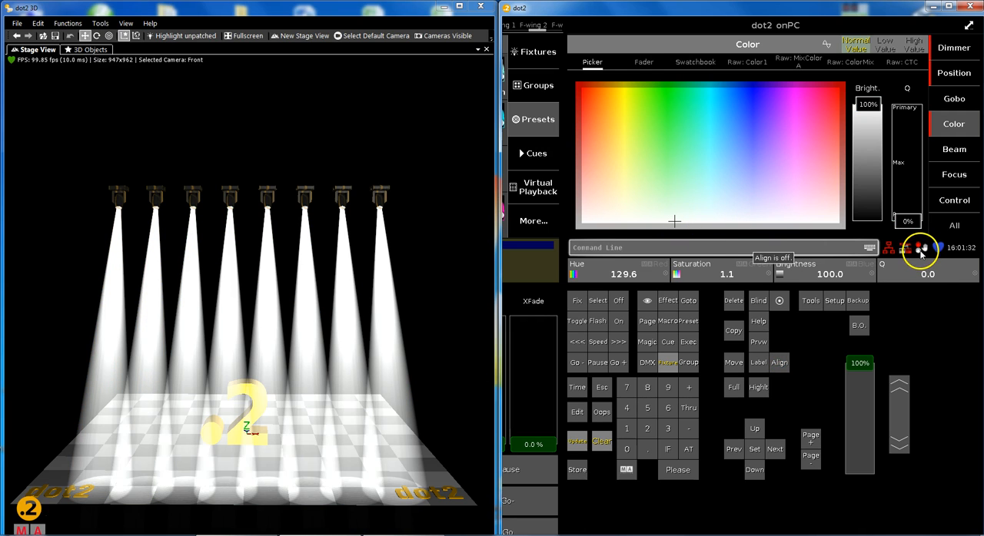
Open the Beam preset (shutter, strobe, iris) and set Align < fanning.
click(952, 149)
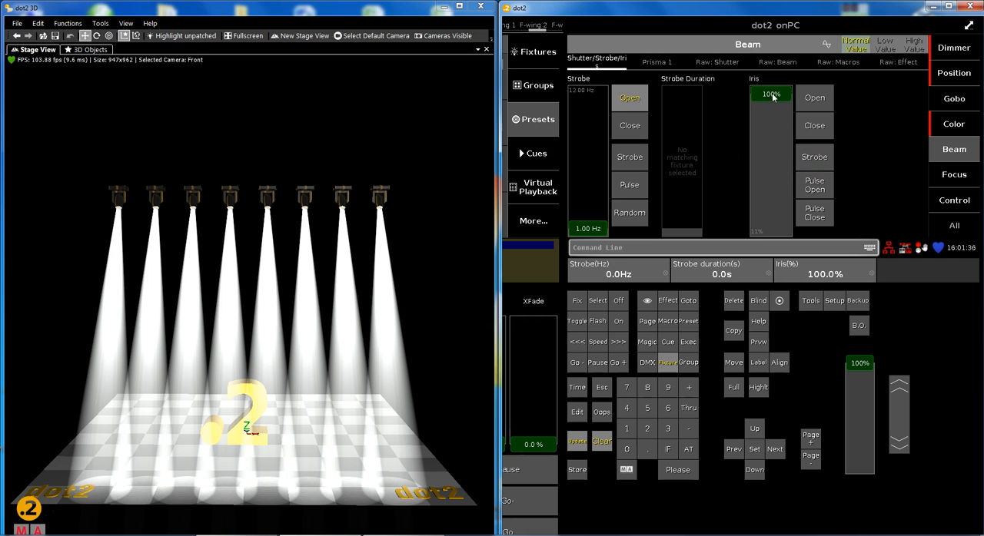
click(777, 363)
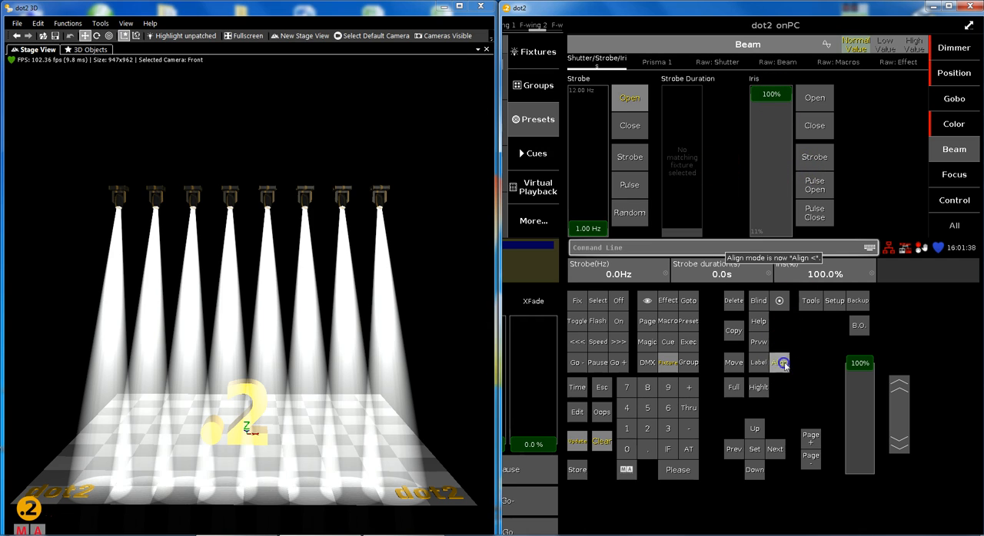